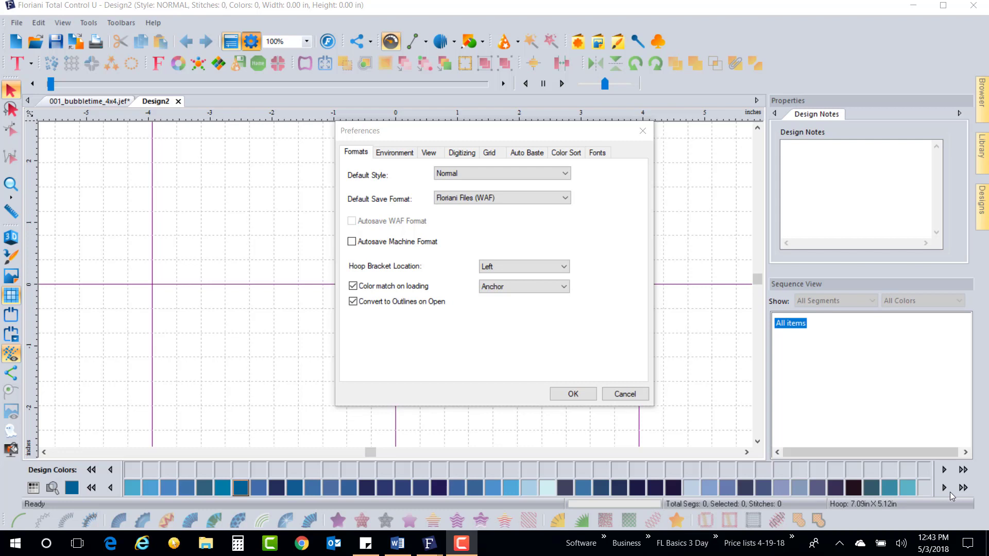
mouse_move(457, 95)
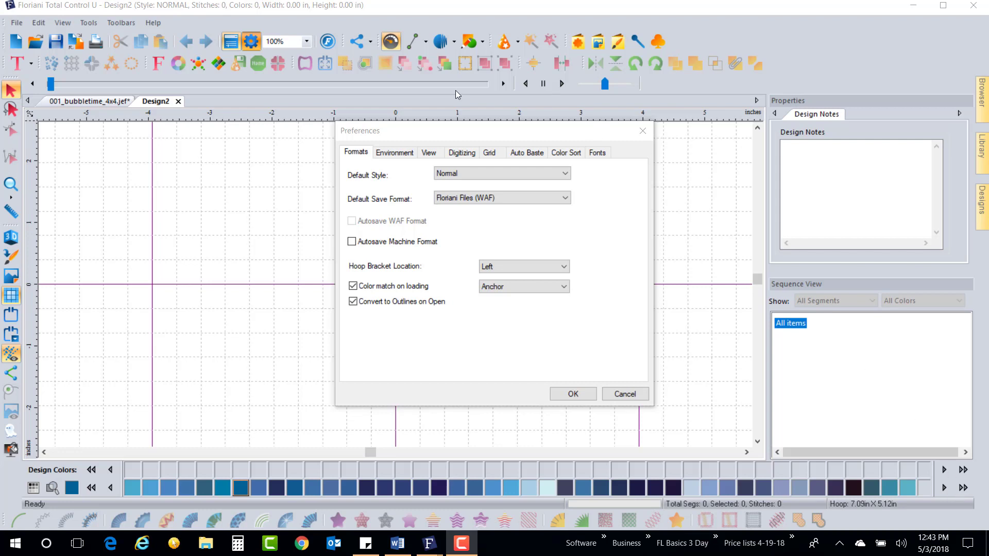
mouse_move(294, 161)
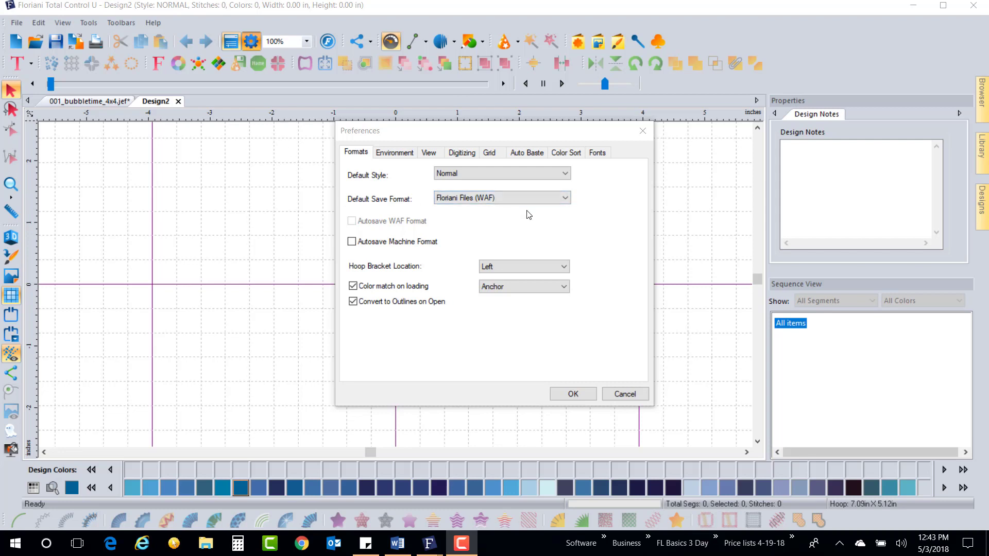
- Review the Formats preferences and close the Preferences dialog with OK
click(353, 286)
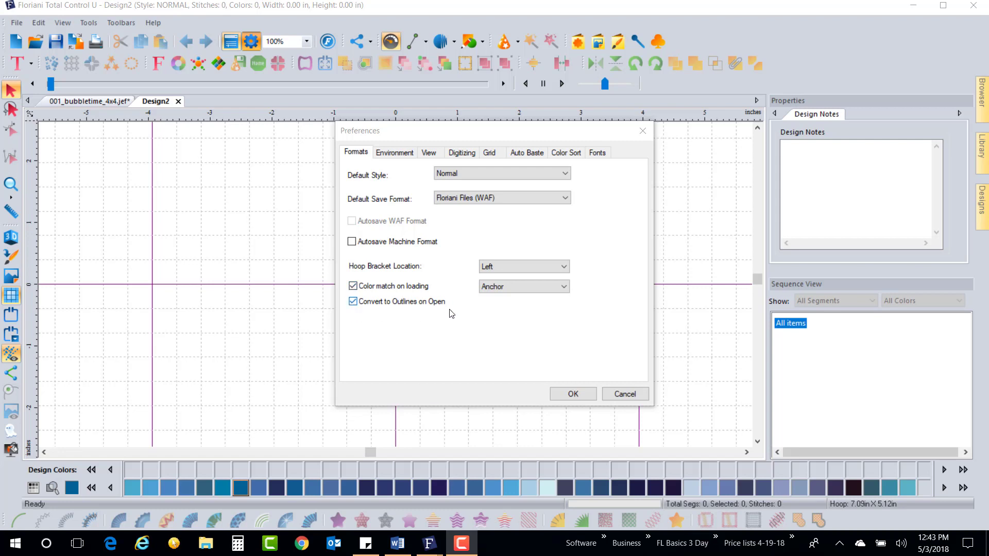
click(571, 393)
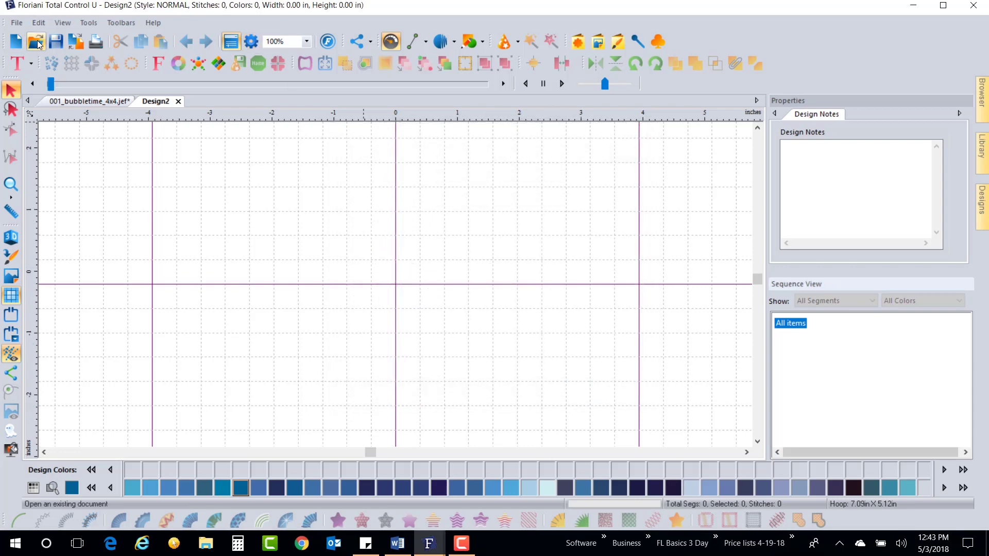
- Browse up two folders into CC_ChristmasTree, then into the CC_ChristmasTreeTag-JEF folder
click(36, 42)
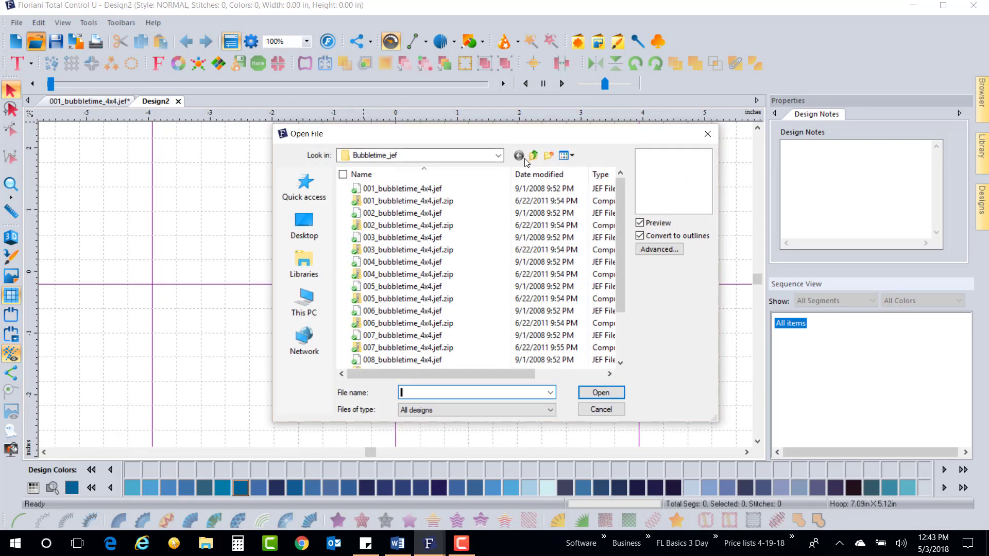
click(533, 155)
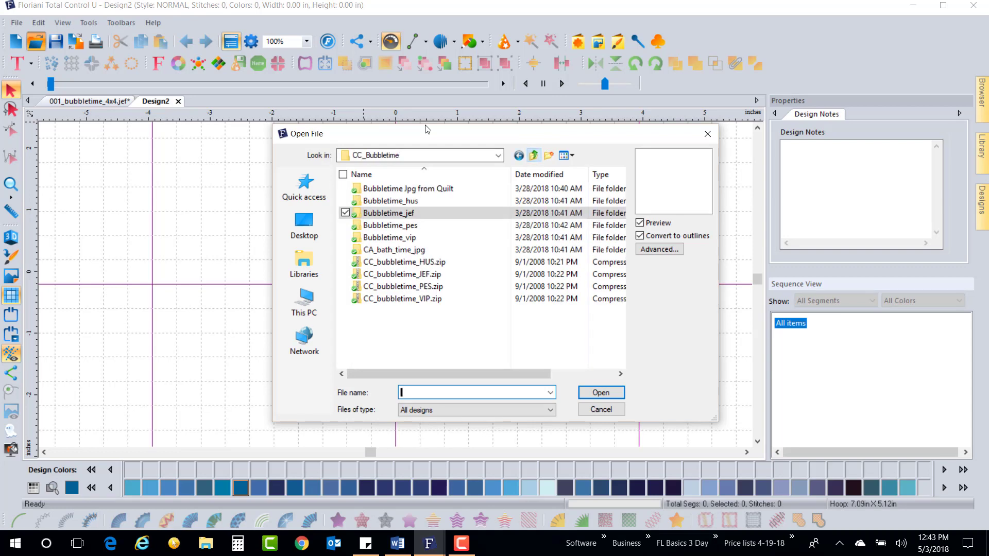
click(533, 155)
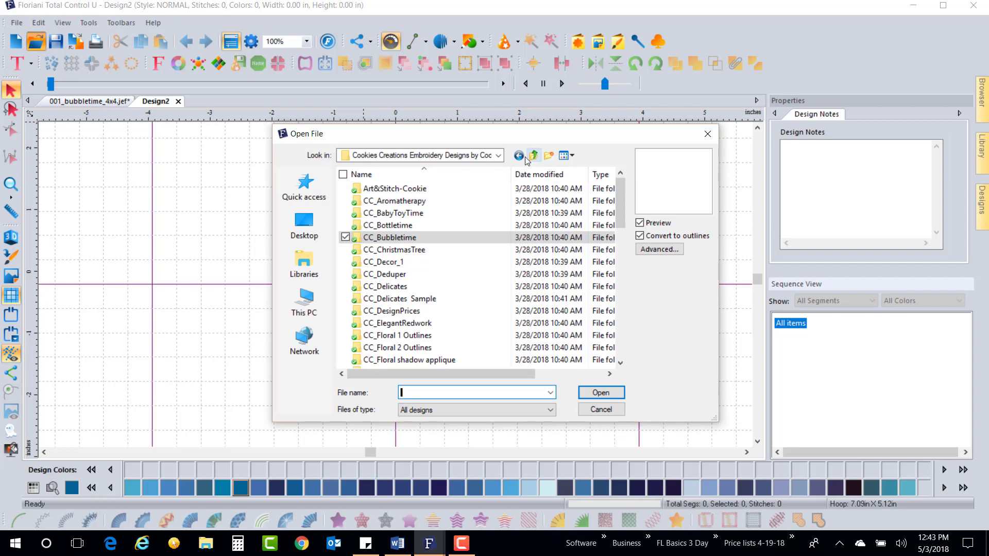
click(394, 249)
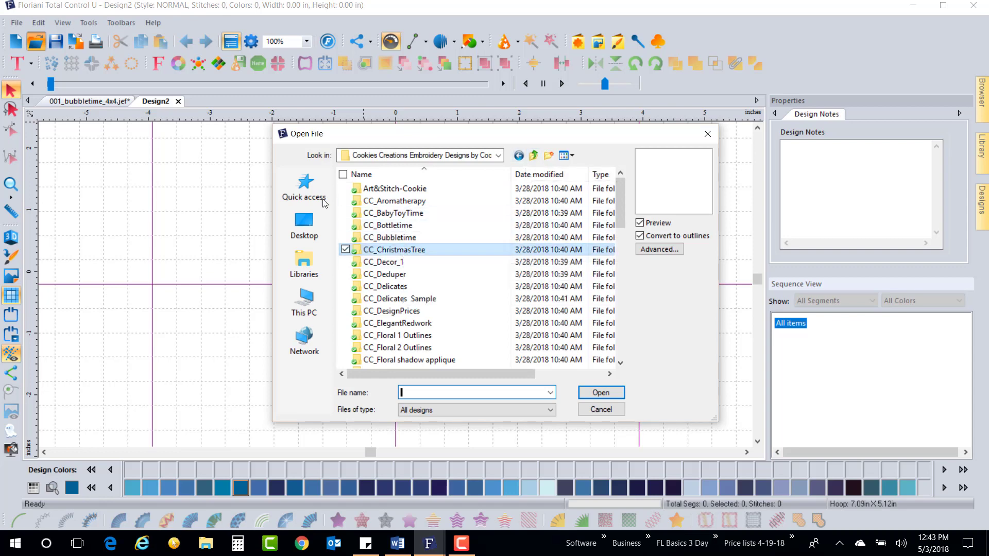
double_click(394, 249)
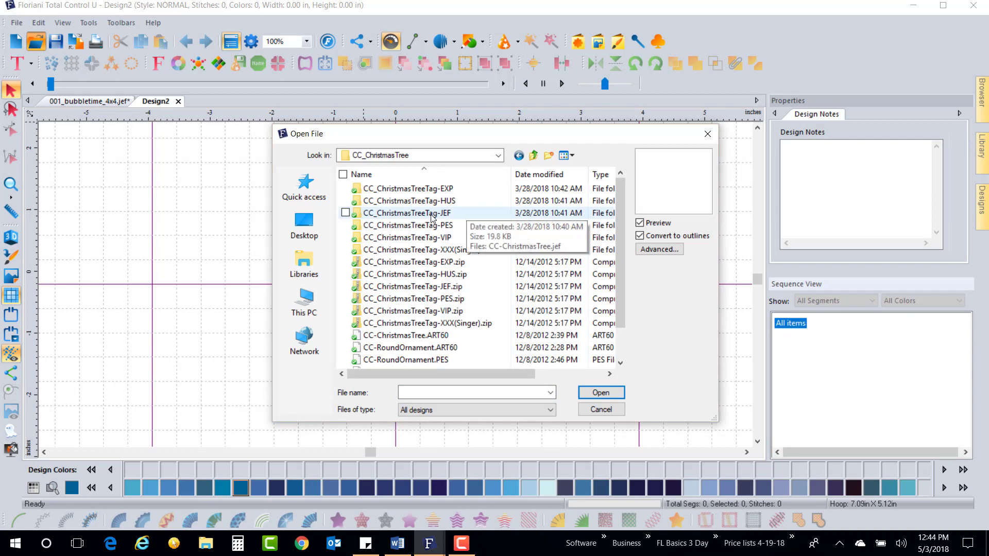
click(345, 213)
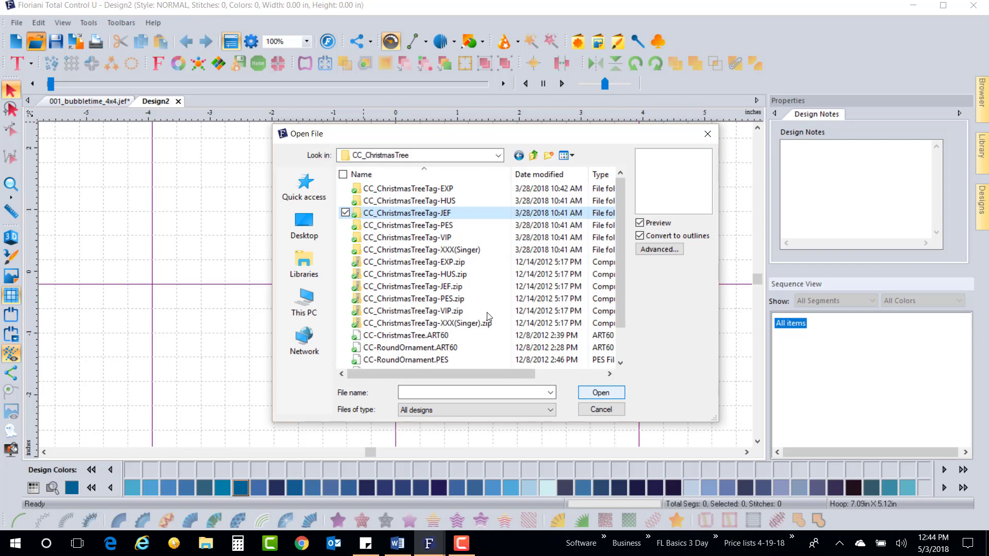
double_click(407, 213)
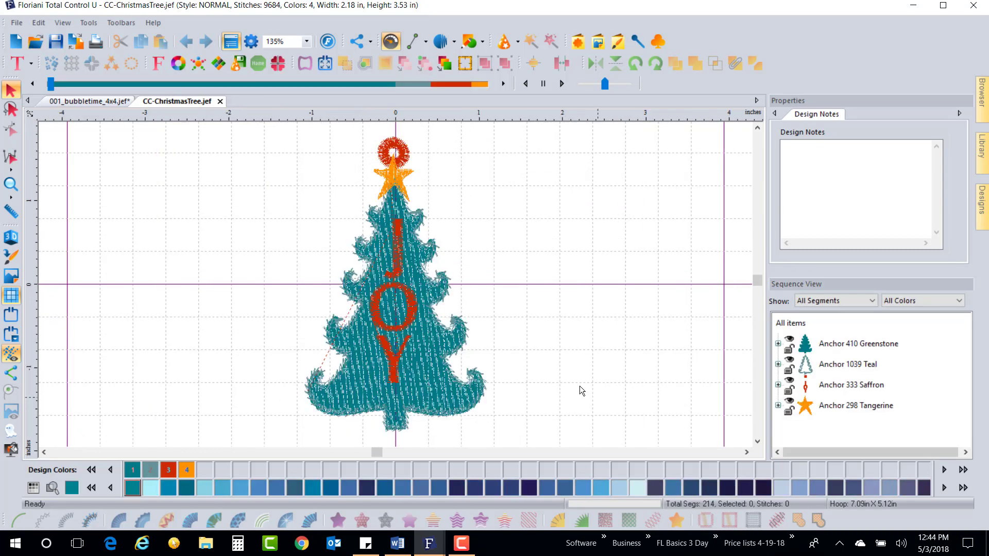
mouse_move(397, 347)
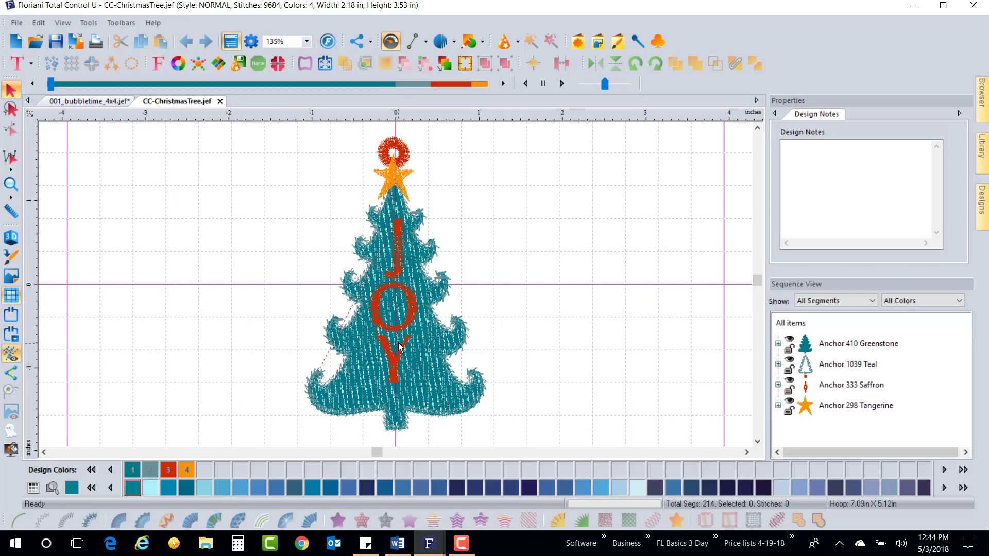
mouse_move(303, 237)
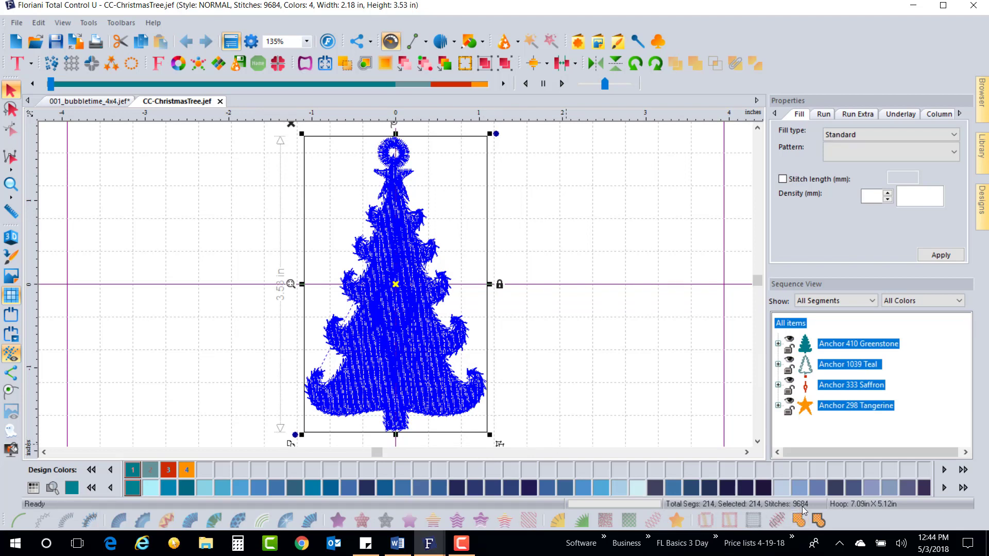
mouse_move(814, 510)
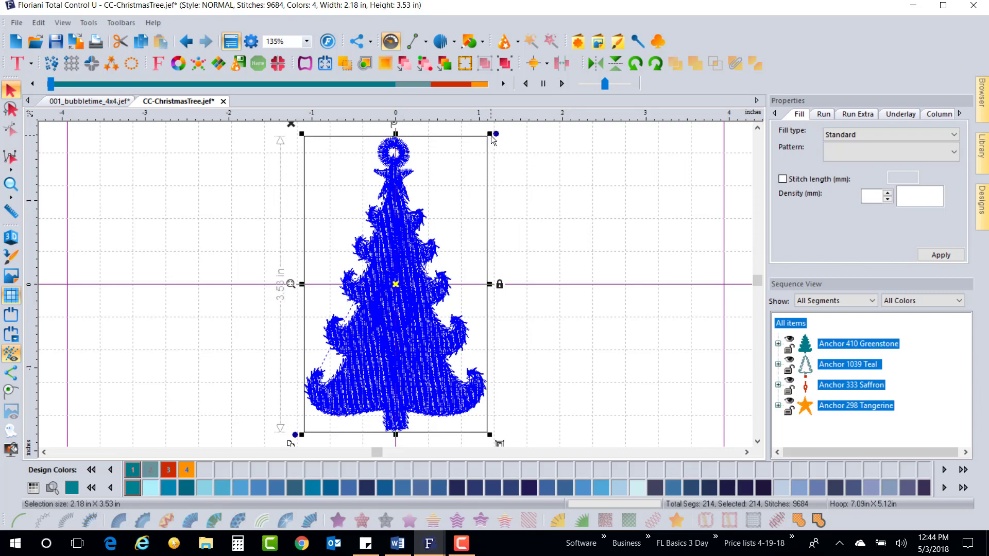
- Drag the top-right corner handle to enlarge the tree to about 111% (2.42 × 3.92 in)
drag(495, 134, 534, 112)
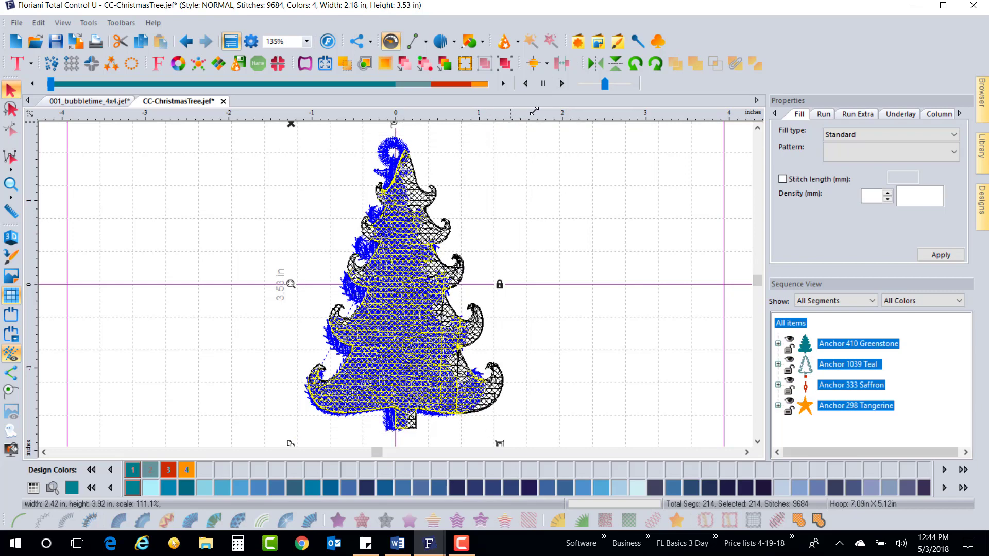